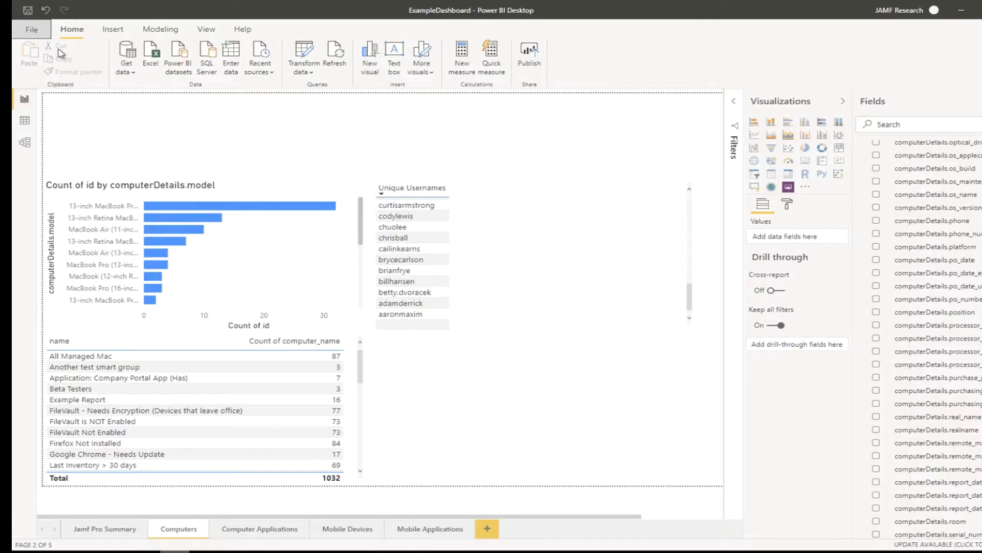
Save the report as ExampleDashboard on the Desktop, replacing the existing file
left_click(30, 28)
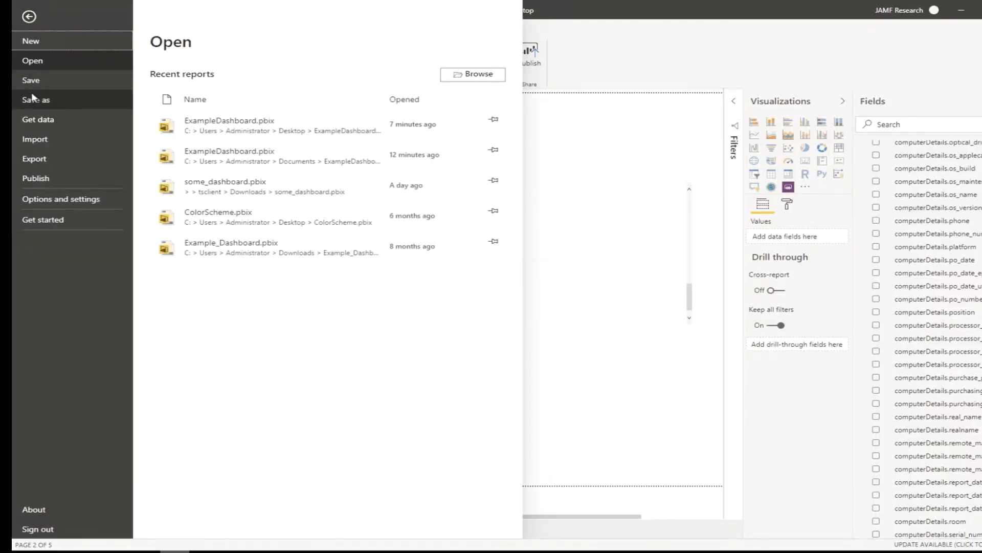
left_click(36, 99)
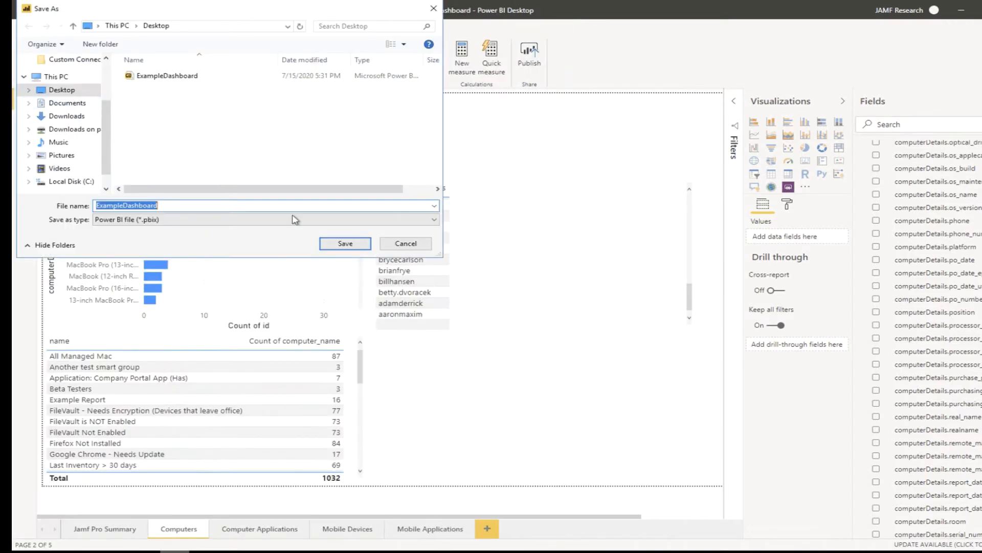
left_click(345, 244)
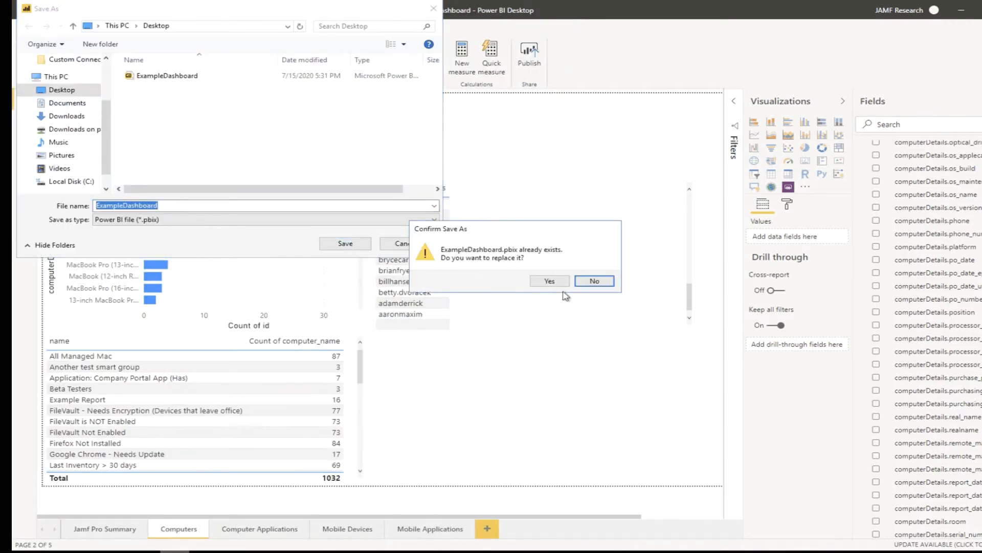
left_click(548, 281)
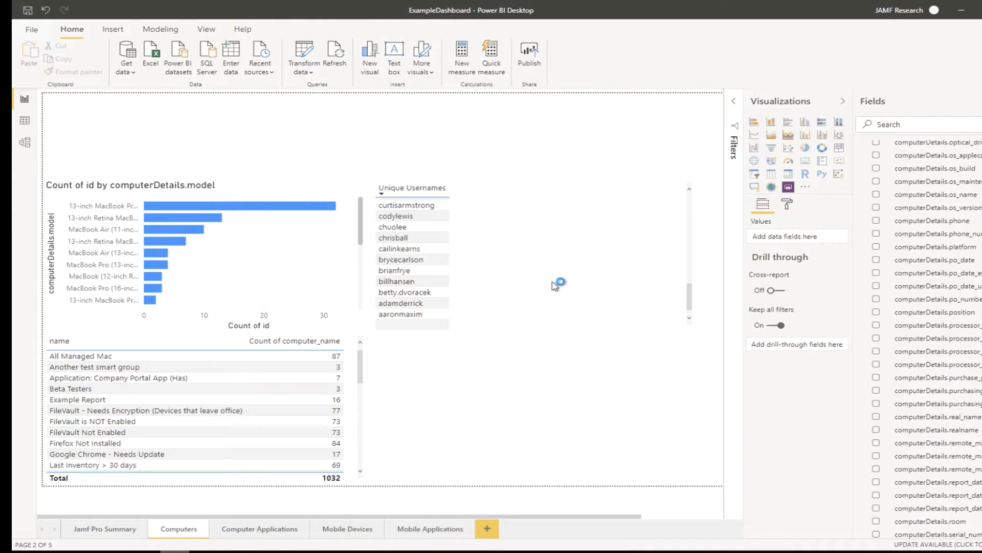
mouse_move(557, 285)
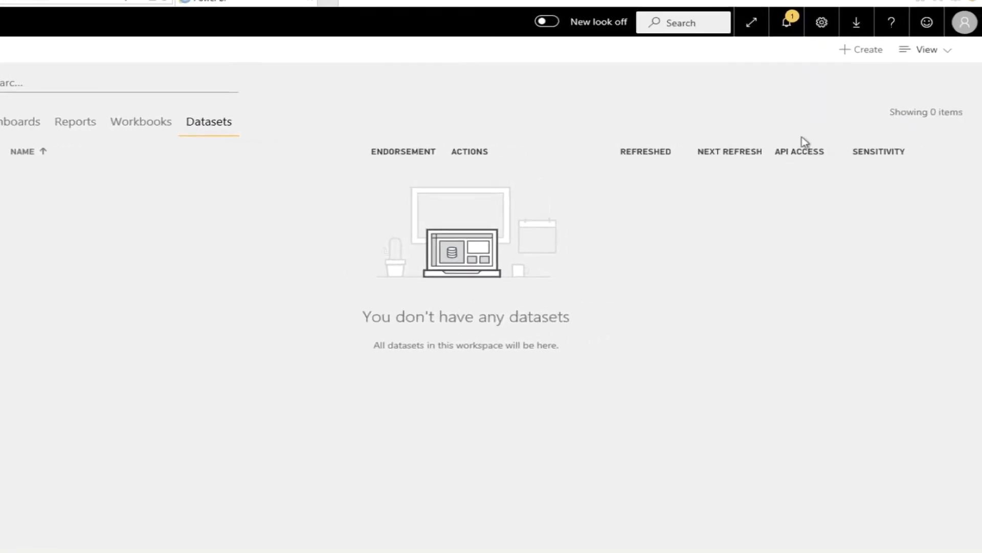
Start creating a new Report from + Create to reach the Get Data page
left_click(868, 49)
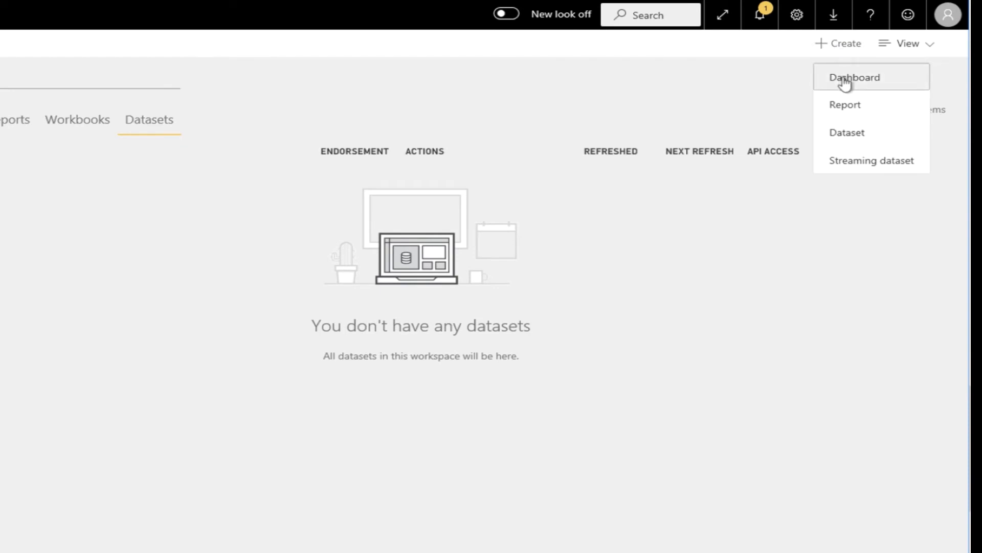
mouse_move(845, 105)
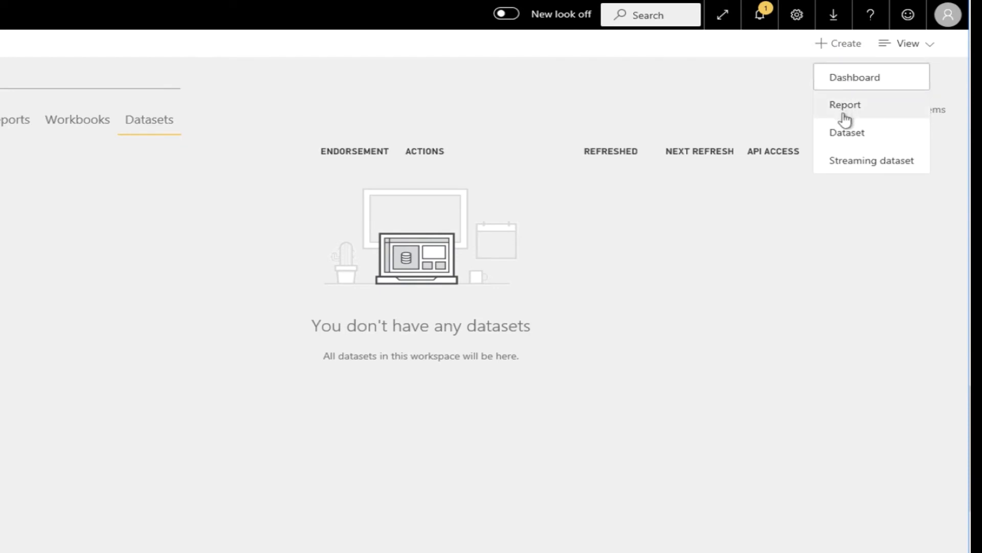
left_click(847, 132)
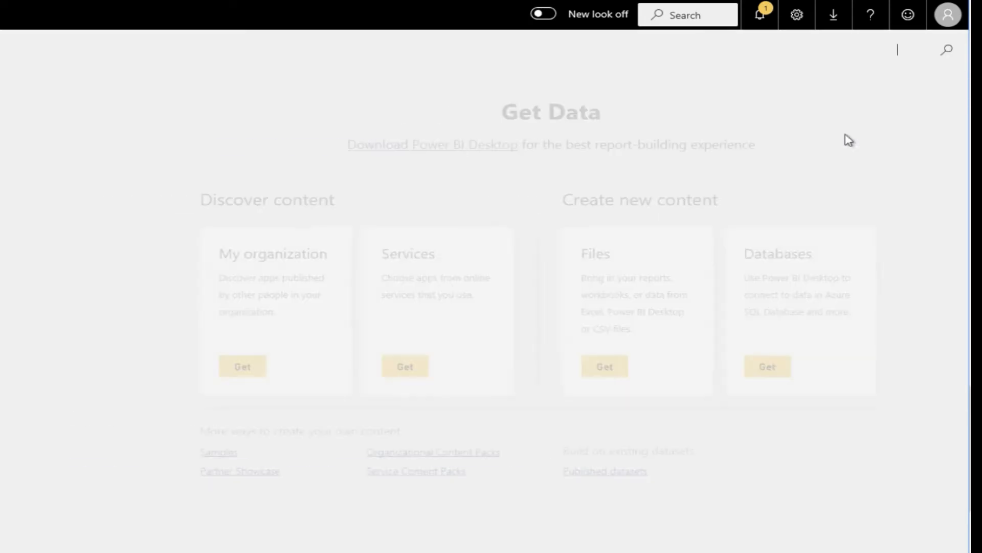
left_click(947, 49)
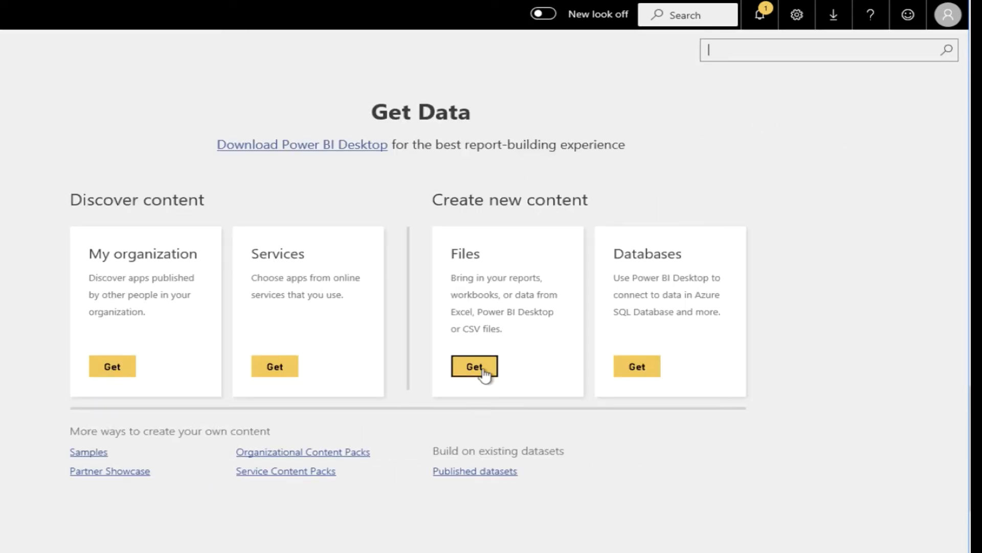
Import the local ExampleDashboard.pbix file from the Desktop into My workspace
left_click(473, 367)
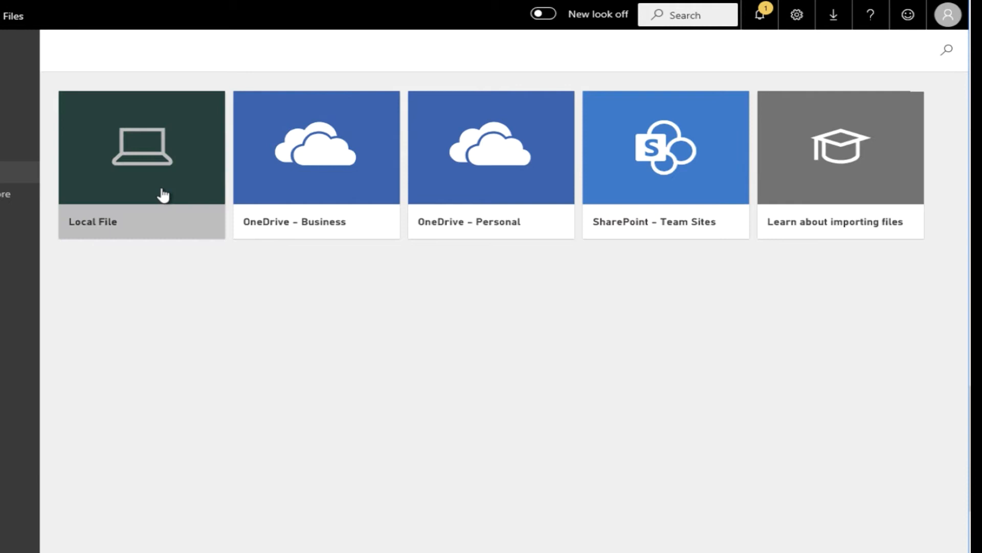
mouse_move(156, 185)
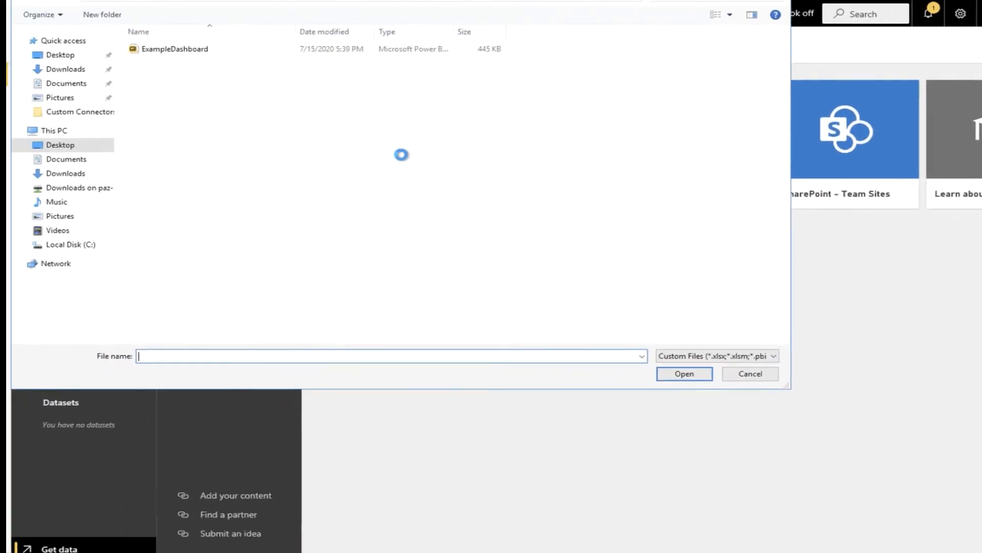
left_click(192, 50)
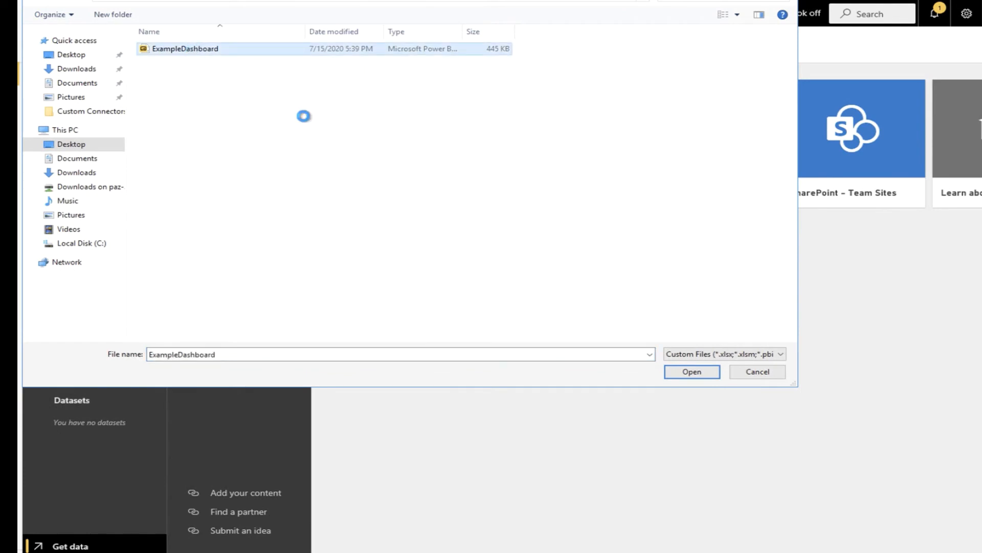
left_click(692, 372)
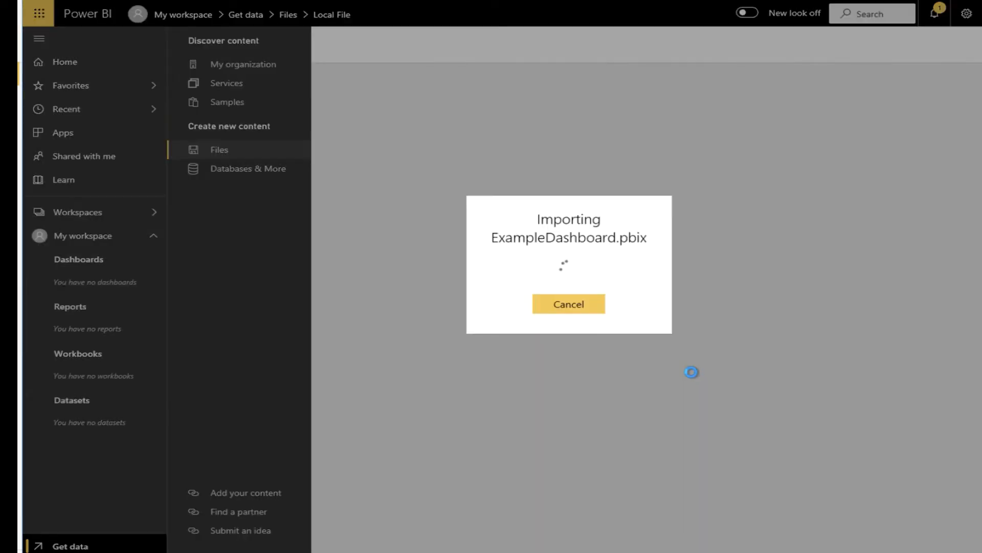
mouse_move(491, 93)
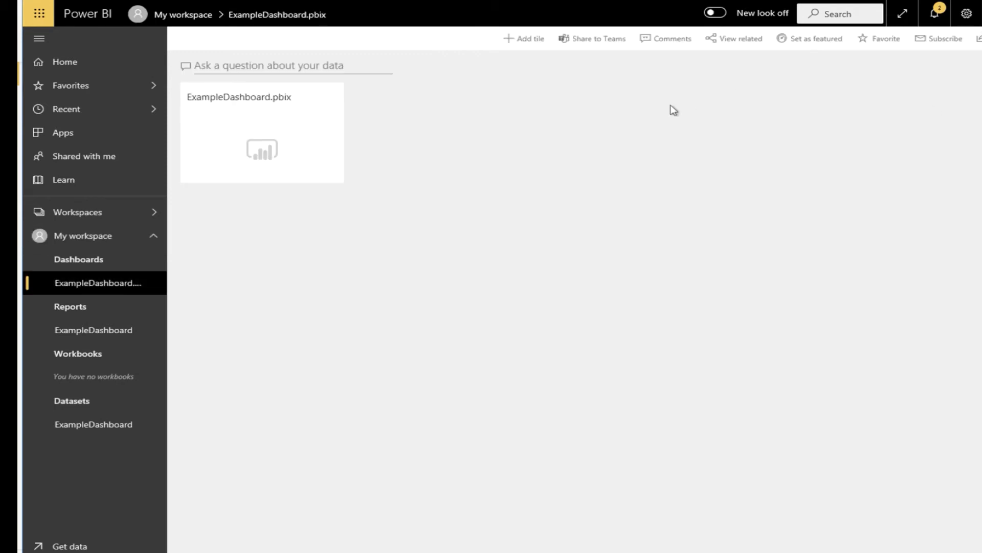
mouse_move(266, 124)
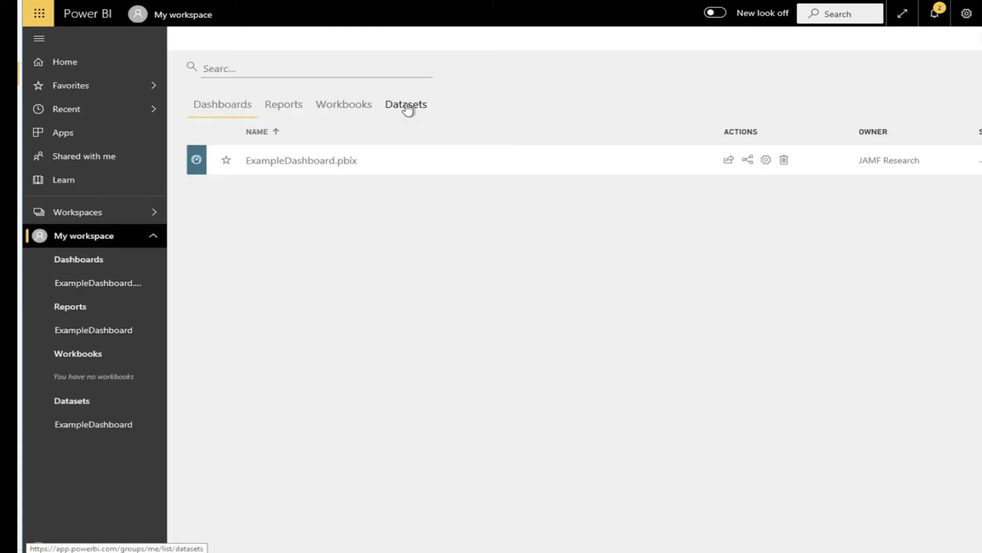
Go to the Datasets list and open Schedule refresh for the ExampleDashboard dataset
left_click(405, 104)
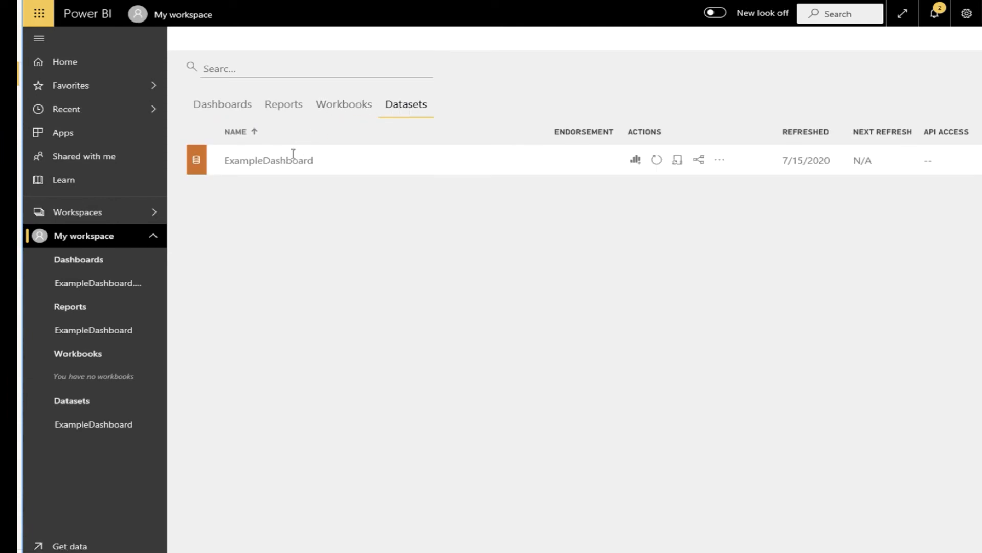
mouse_move(635, 160)
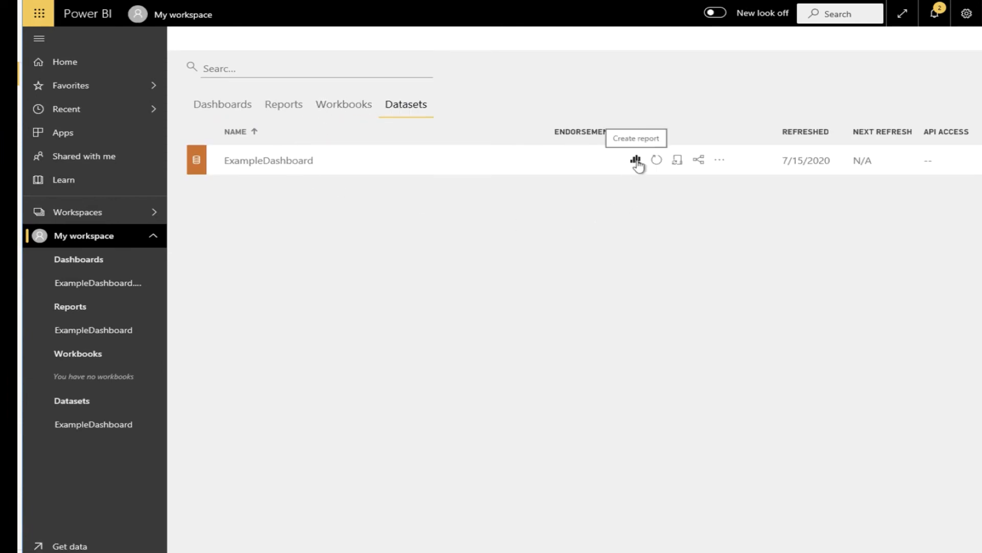
mouse_move(656, 161)
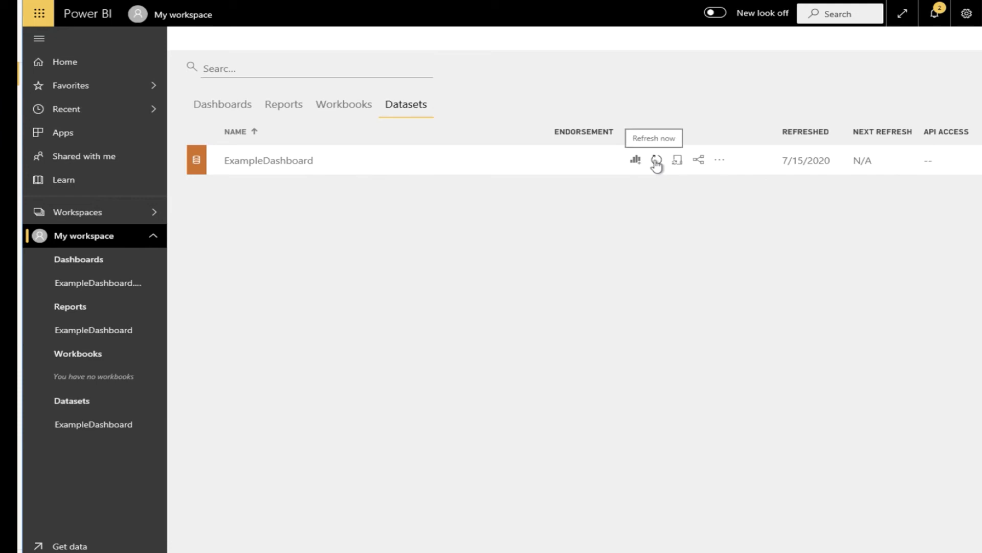
mouse_move(678, 160)
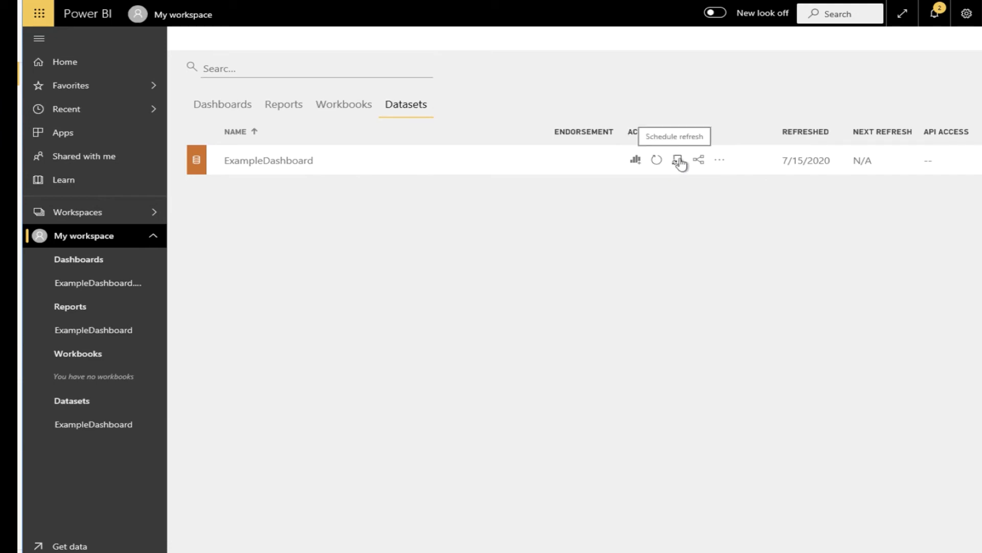
left_click(679, 159)
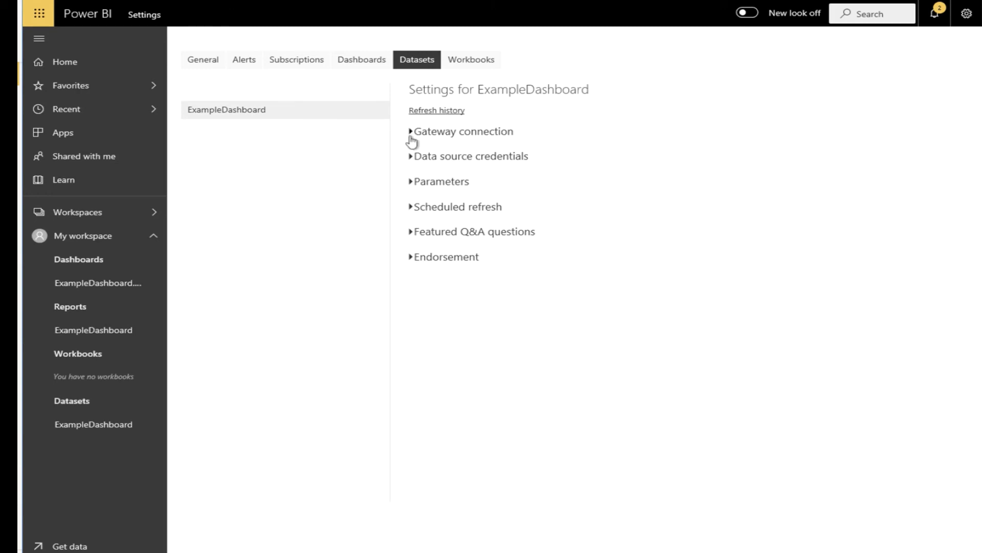
mouse_move(413, 167)
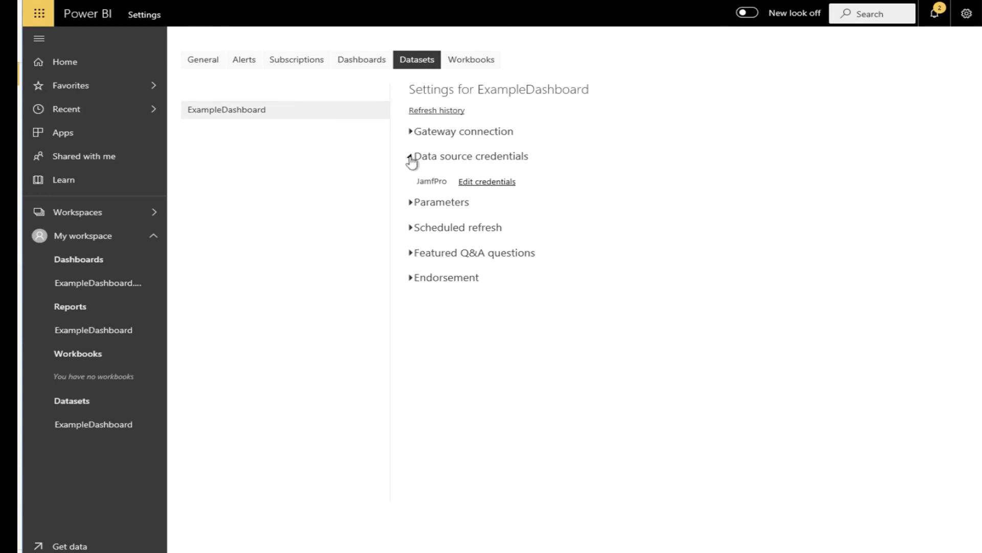
Review the JamfPro data source credentials dialog and cancel without changing sign-in details
left_click(488, 182)
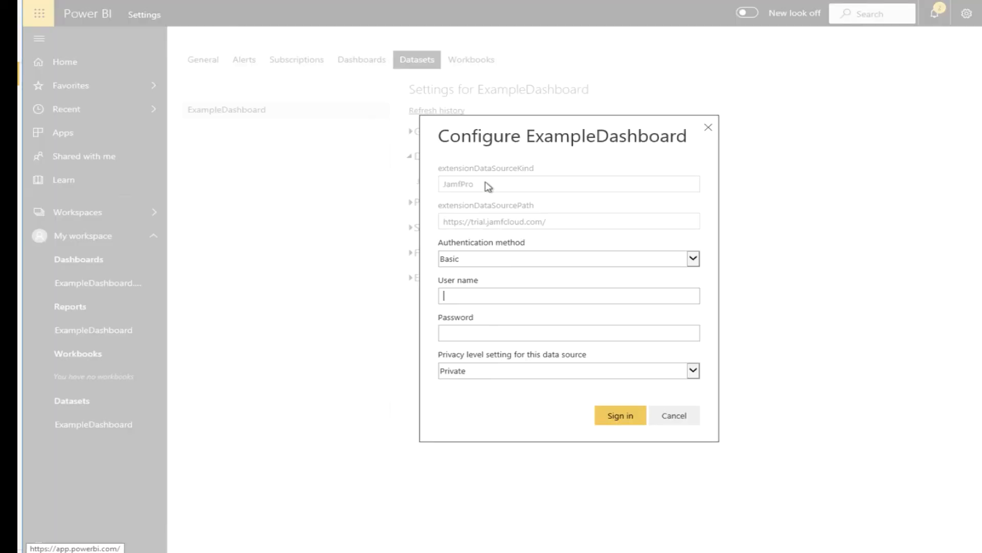
mouse_move(484, 281)
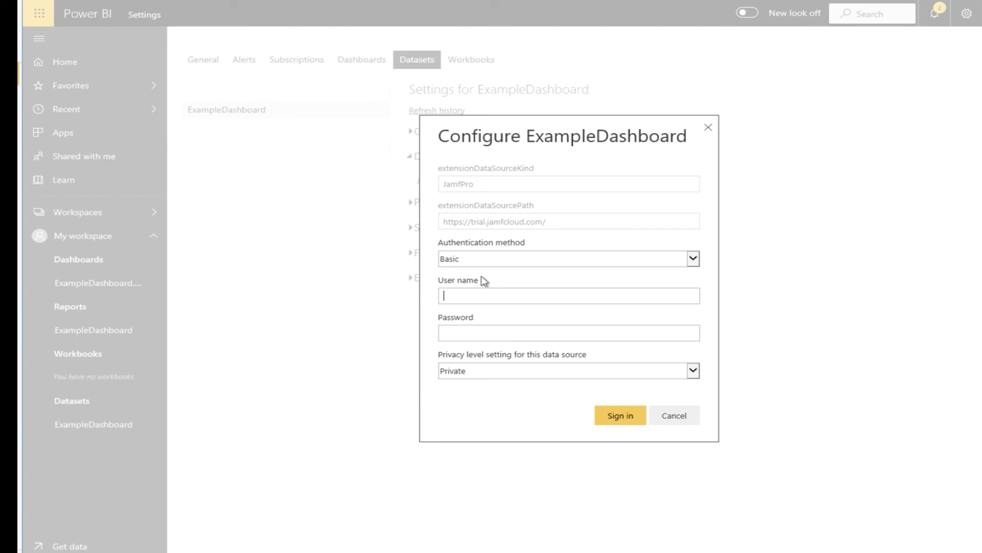
mouse_move(456, 293)
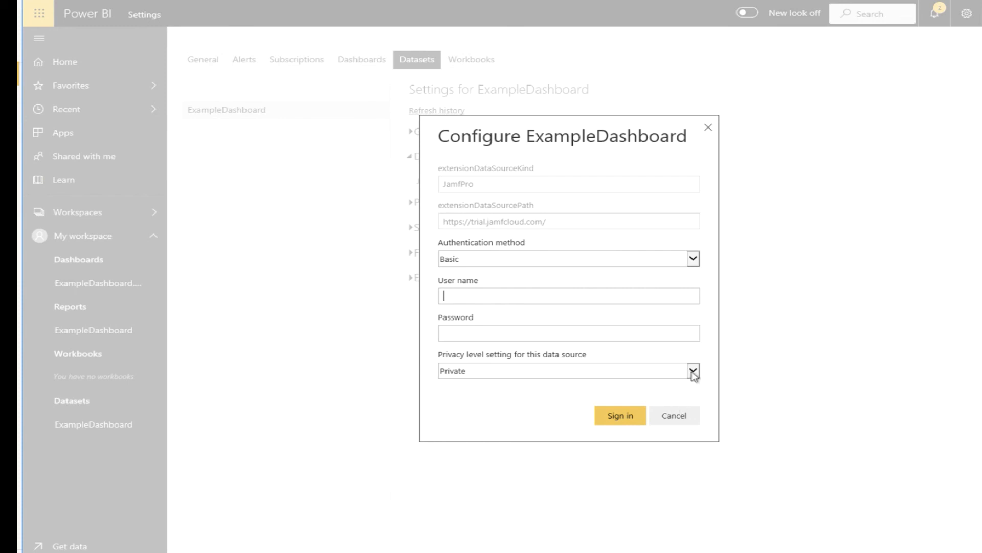
left_click(692, 371)
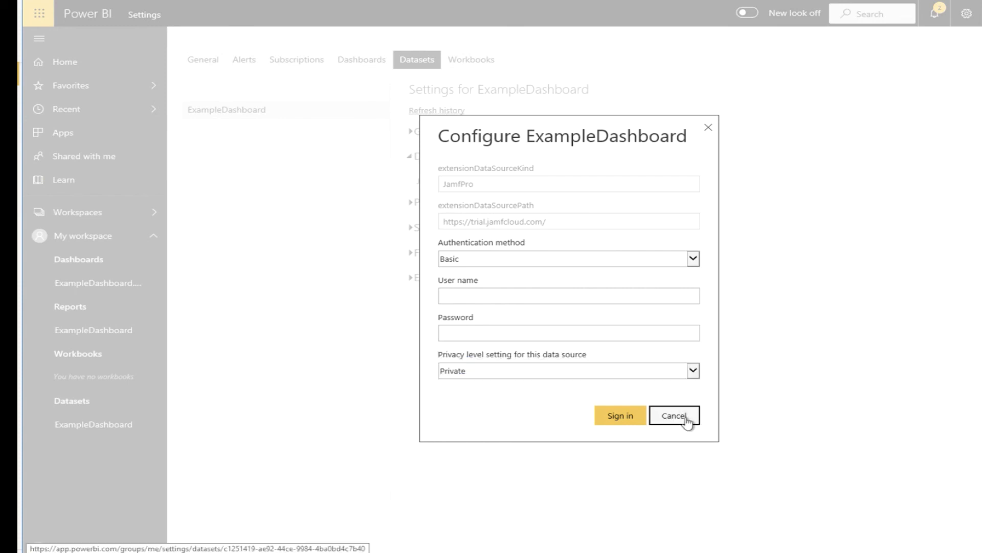
left_click(674, 415)
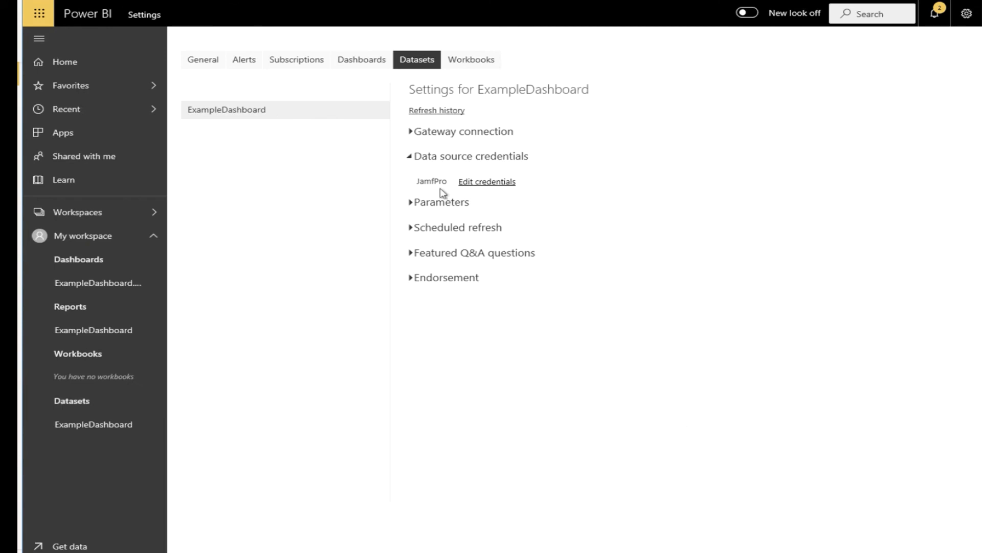
Turn Keep your data up to date On with Daily frequency and apply the schedule
left_click(459, 227)
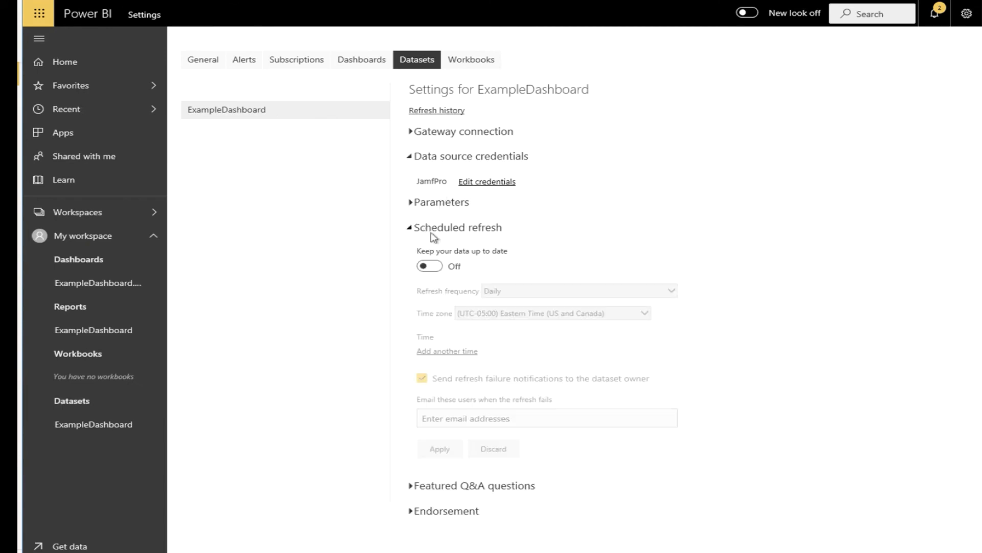
left_click(429, 266)
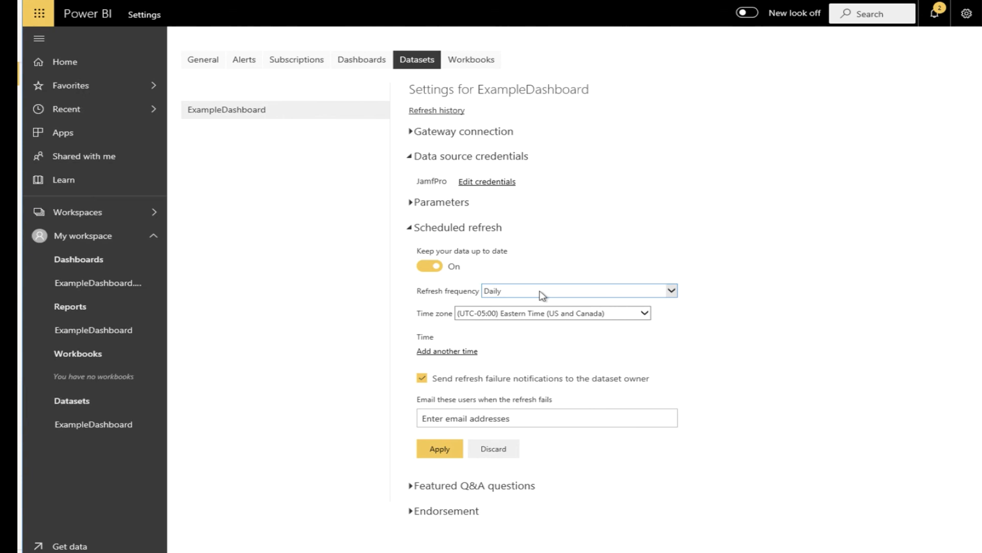
left_click(573, 290)
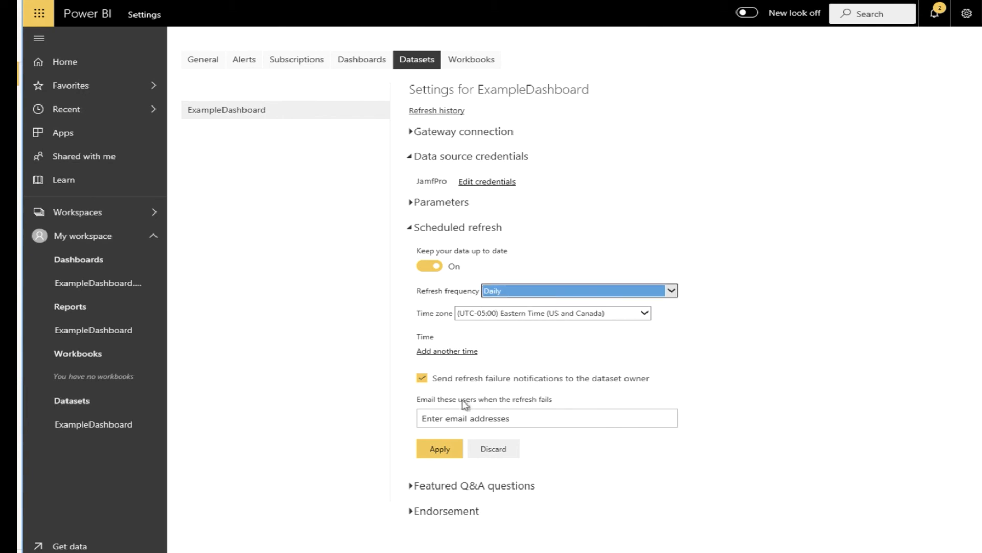
left_click(439, 448)
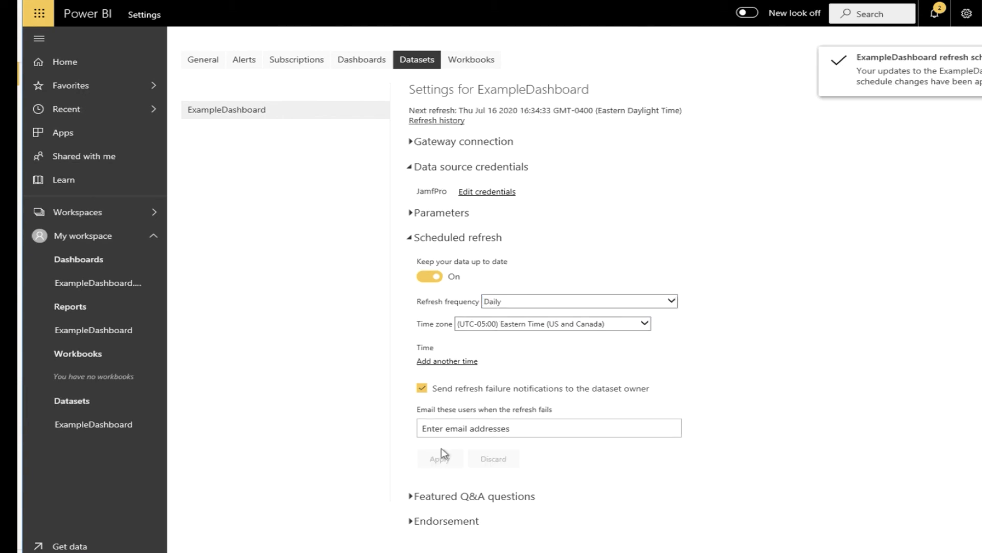